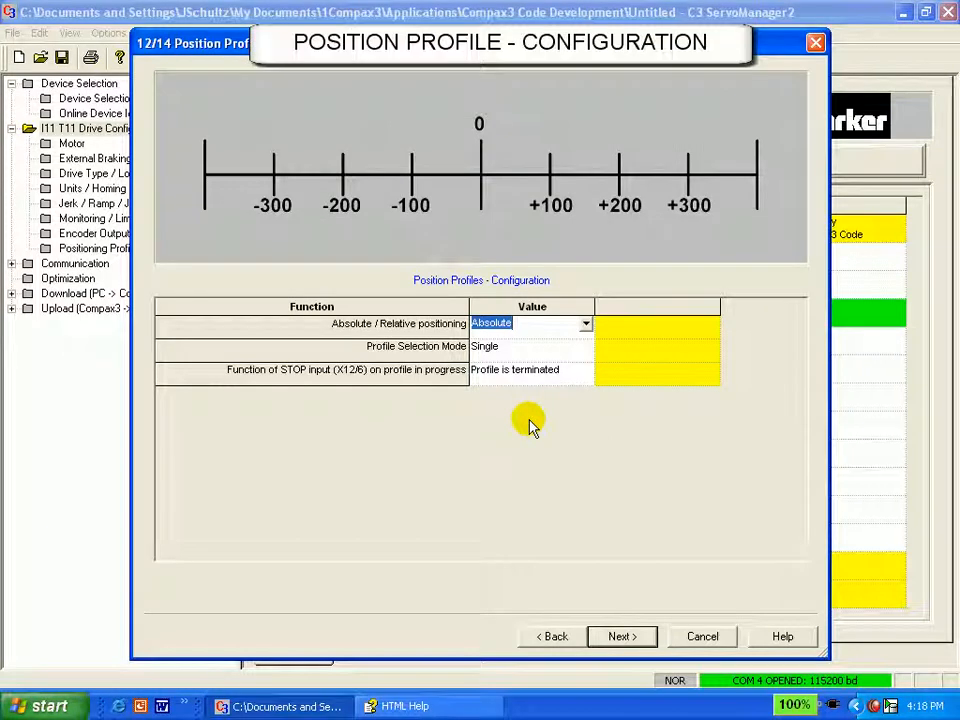
Set the Profile Selection Mode to Sequential
click(584, 324)
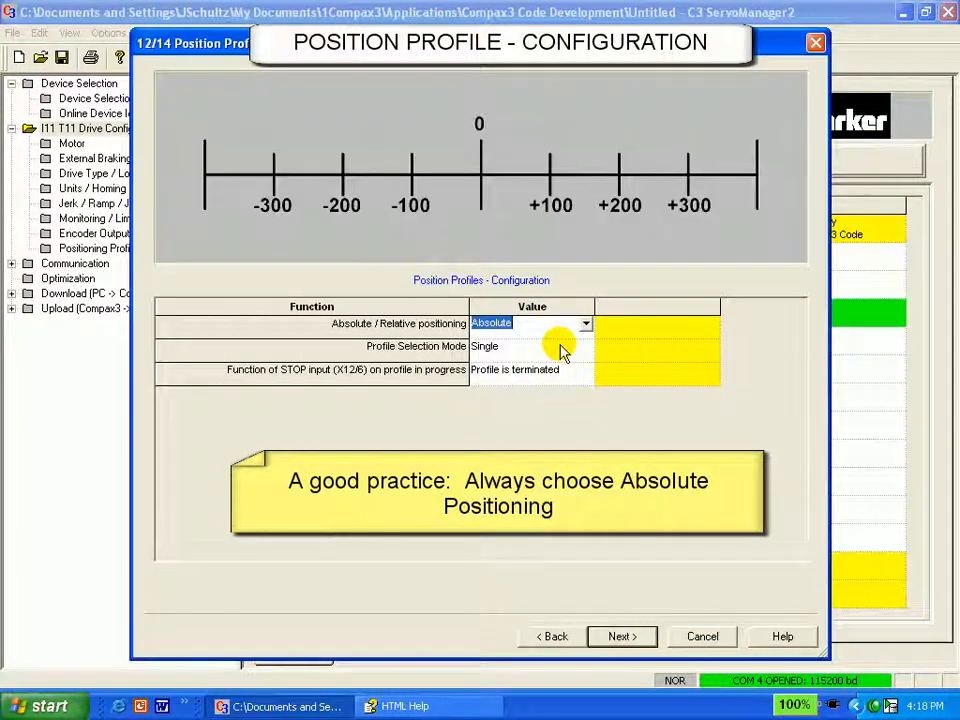
mouse_move(560, 414)
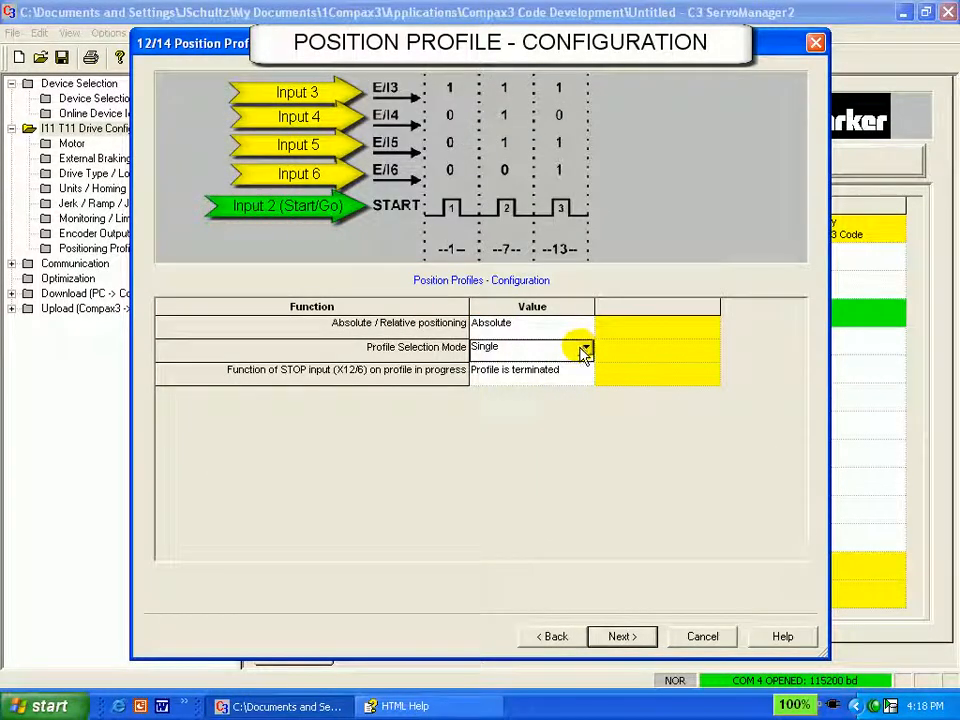
mouse_move(576, 358)
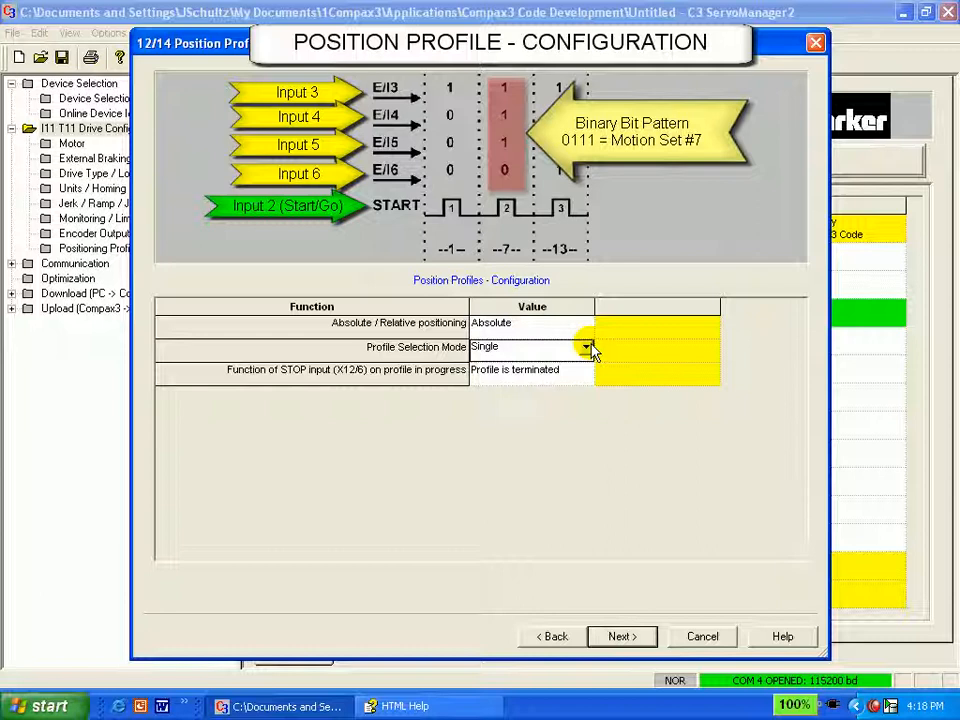
click(584, 348)
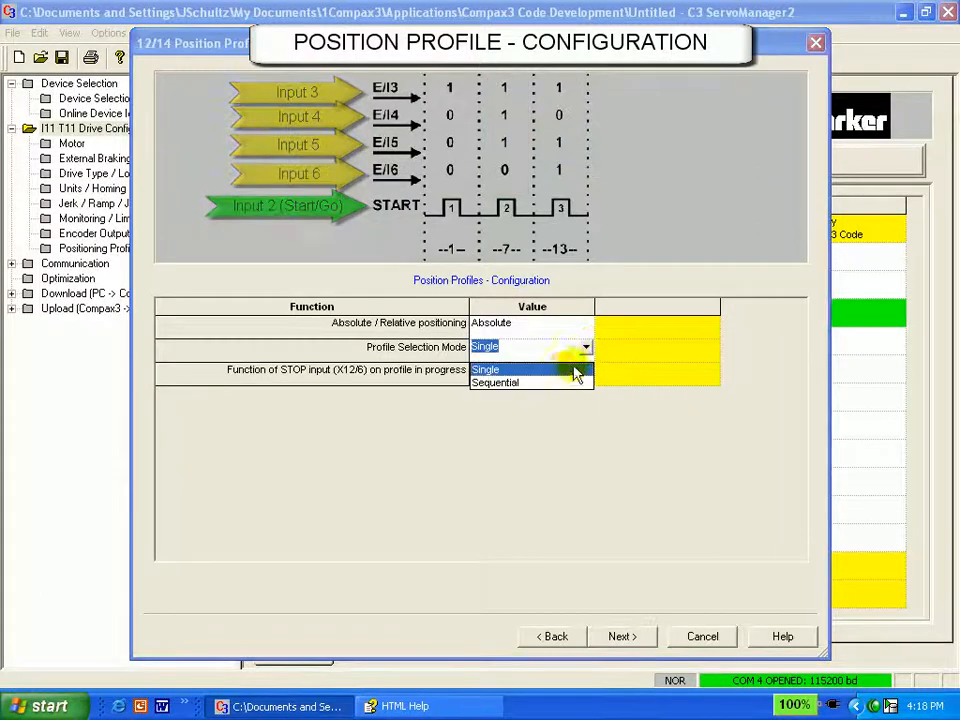
click(496, 382)
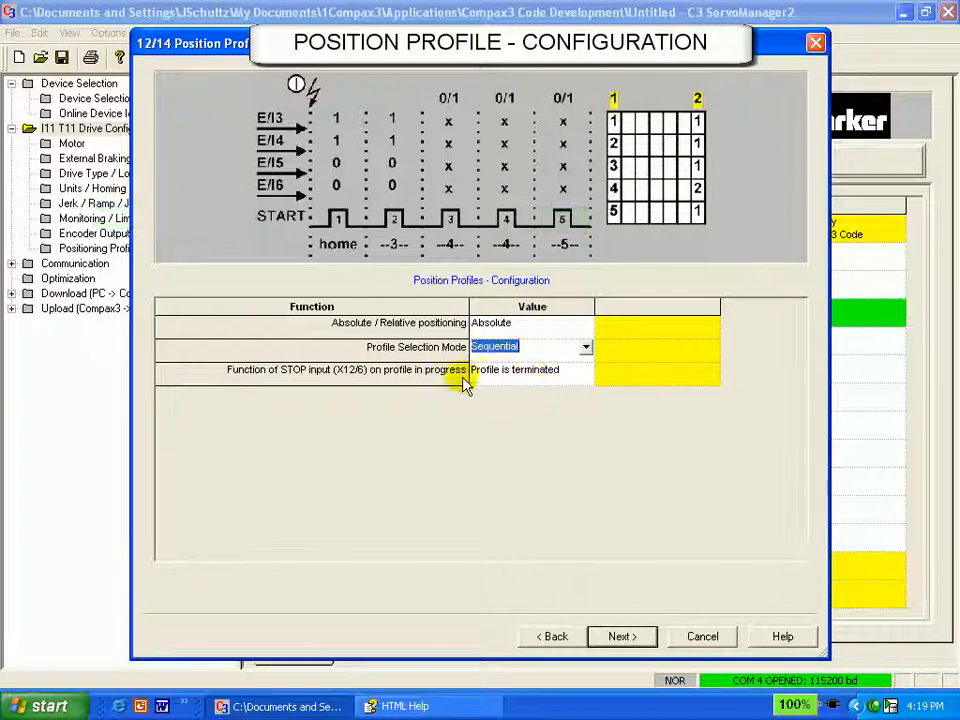
mouse_move(298, 384)
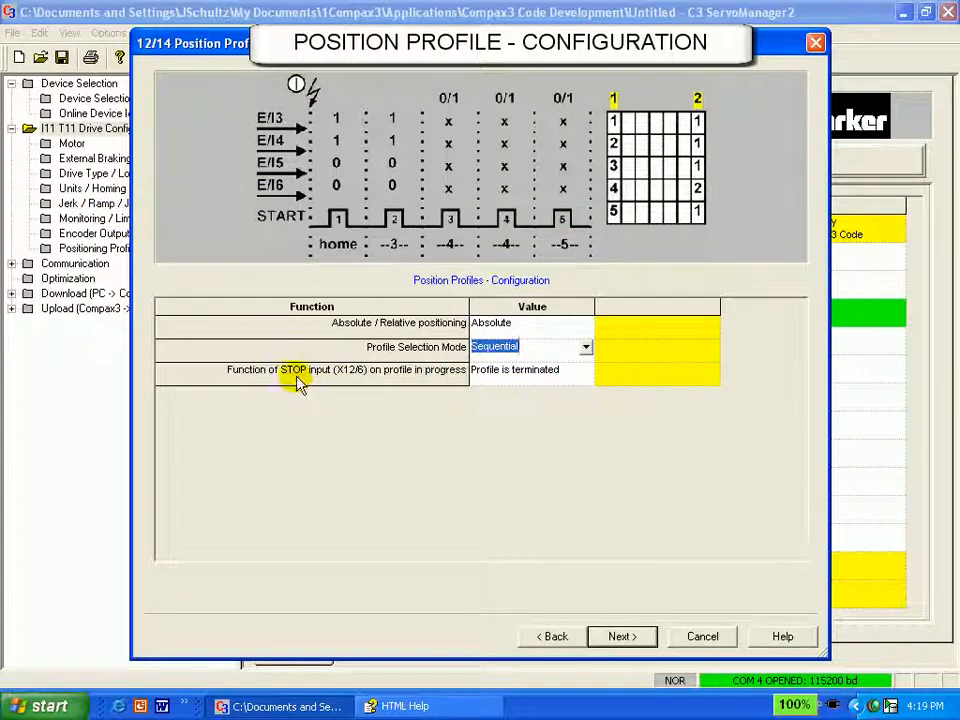
mouse_move(504, 390)
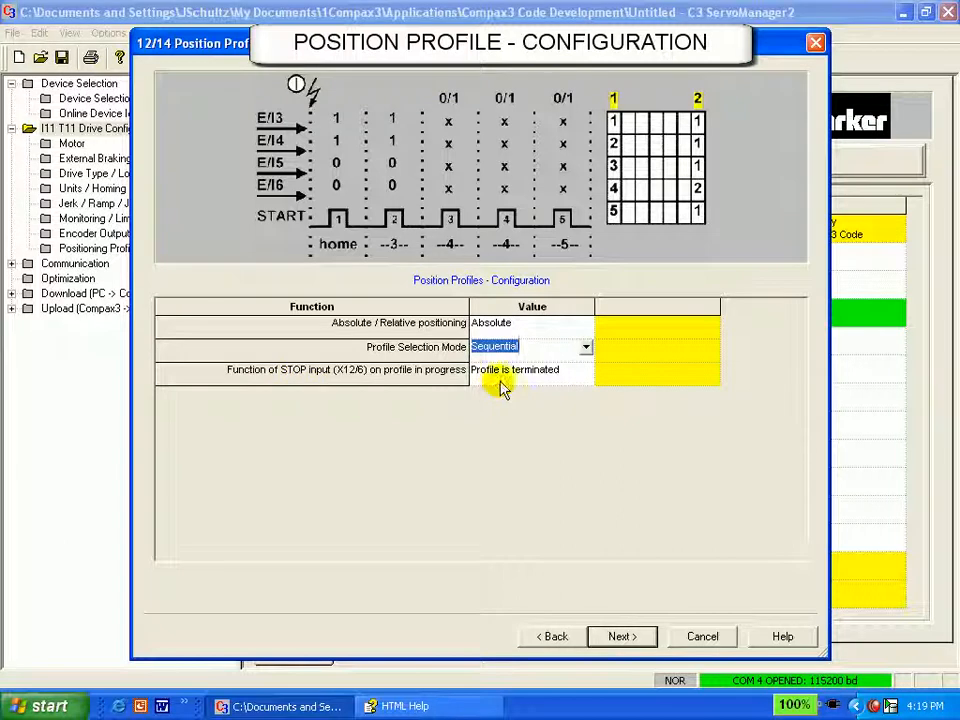